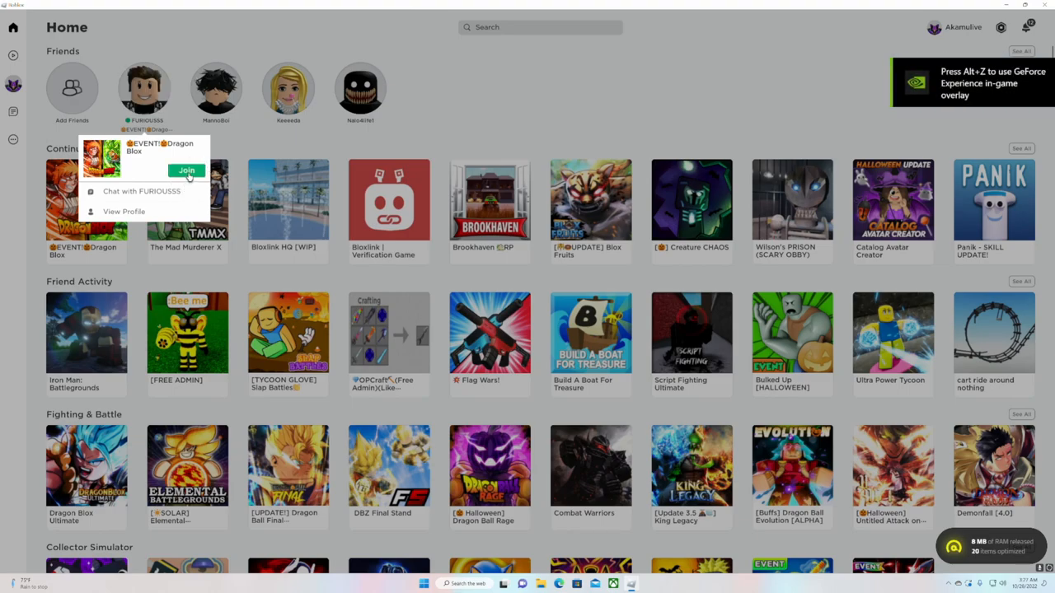
Join the friend's Dragon Blox server from the Roblox Home friend popup
{"action": "left_click", "coordinate": [186, 170]}
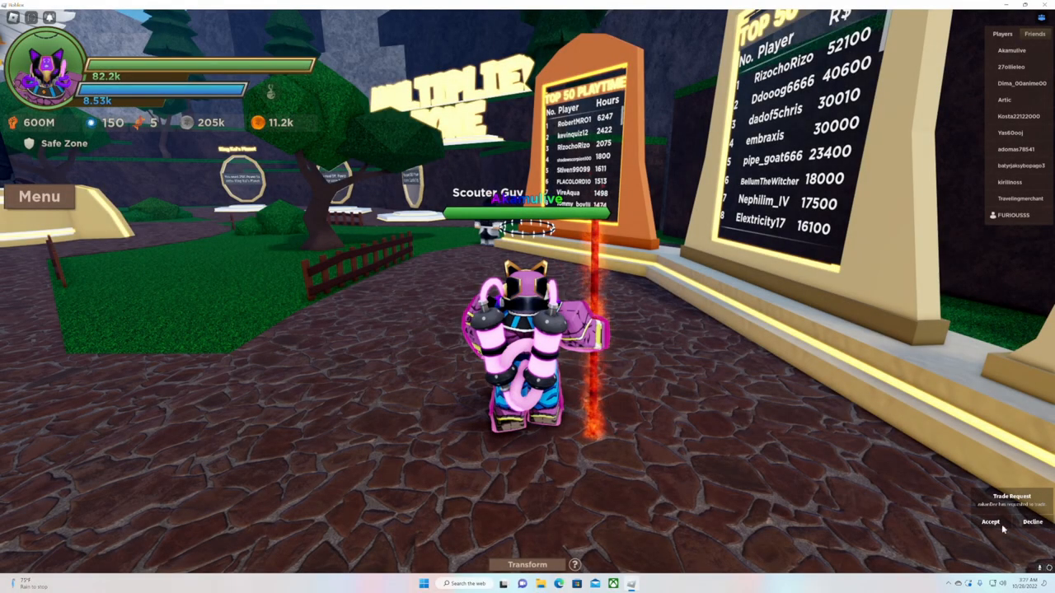
Accept the incoming trade request and offer 2000 currency in the gem field
{"action": "left_click", "coordinate": [989, 520]}
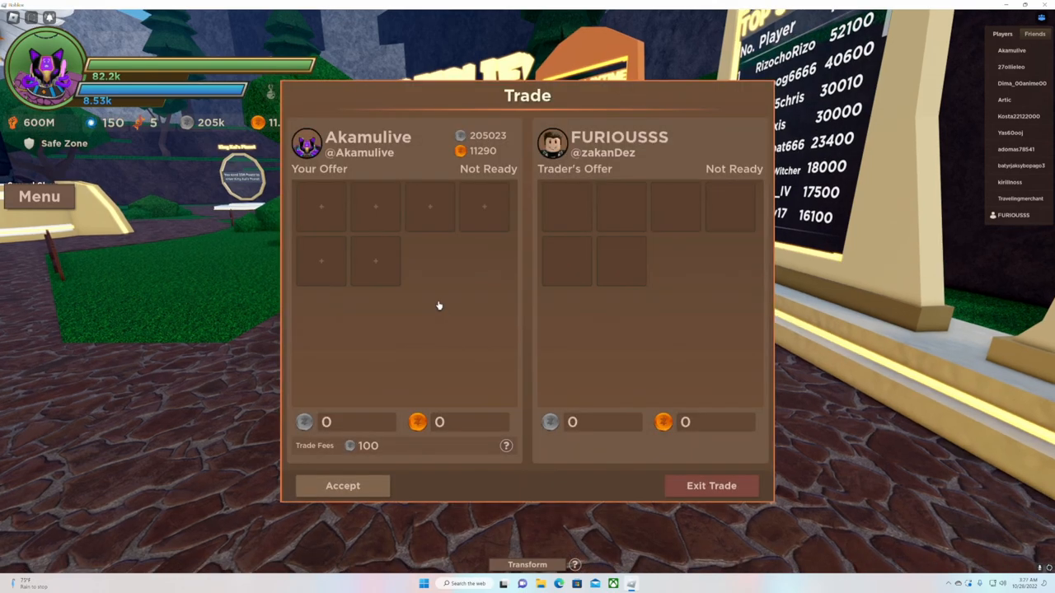
{"action": "left_click", "coordinate": [567, 206]}
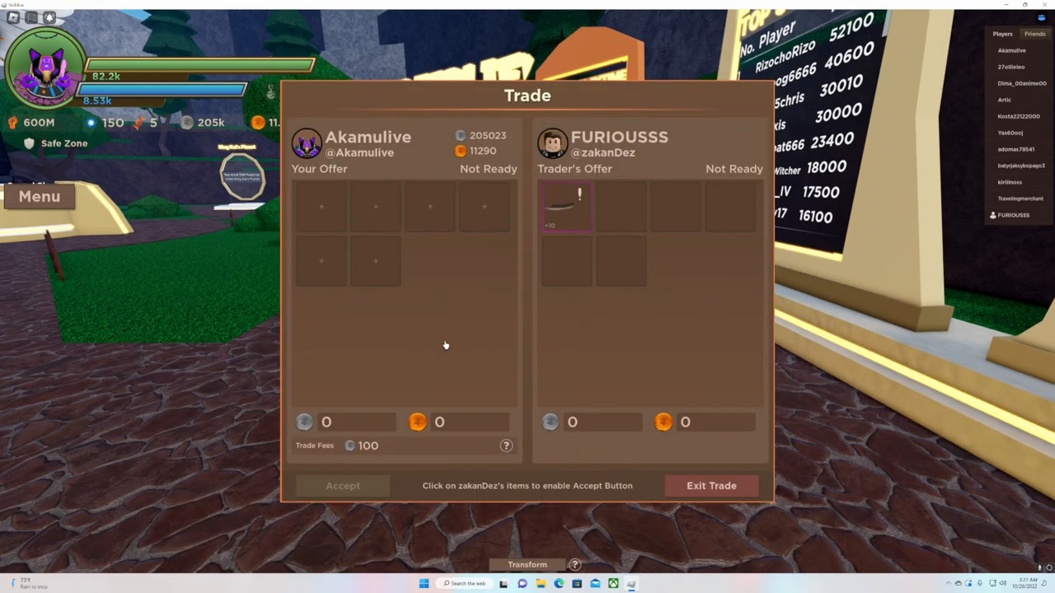
{"action": "left_click", "coordinate": [438, 421]}
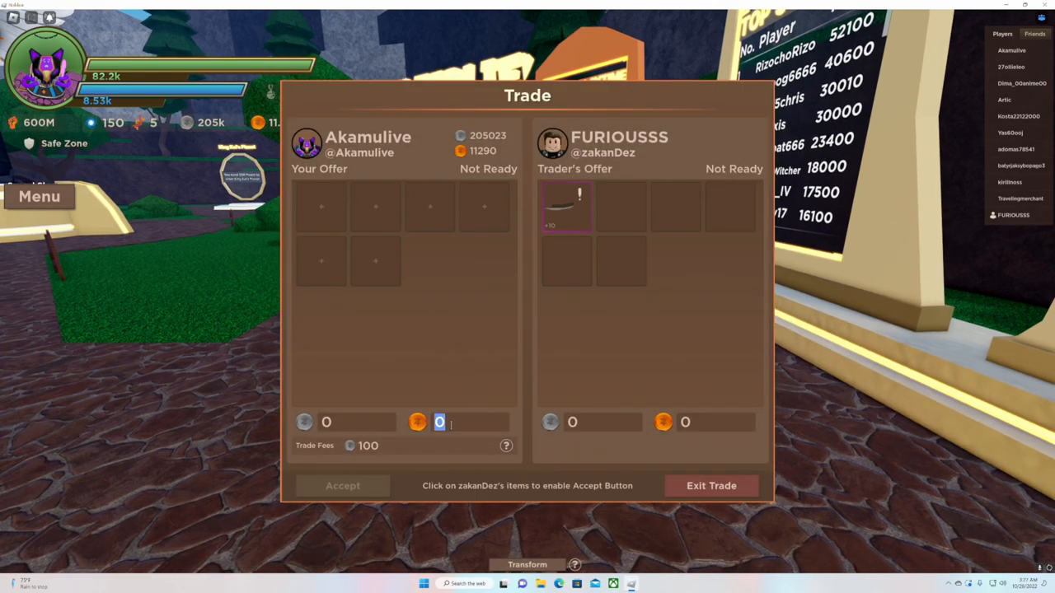
{"action": "type", "text": "2000"}
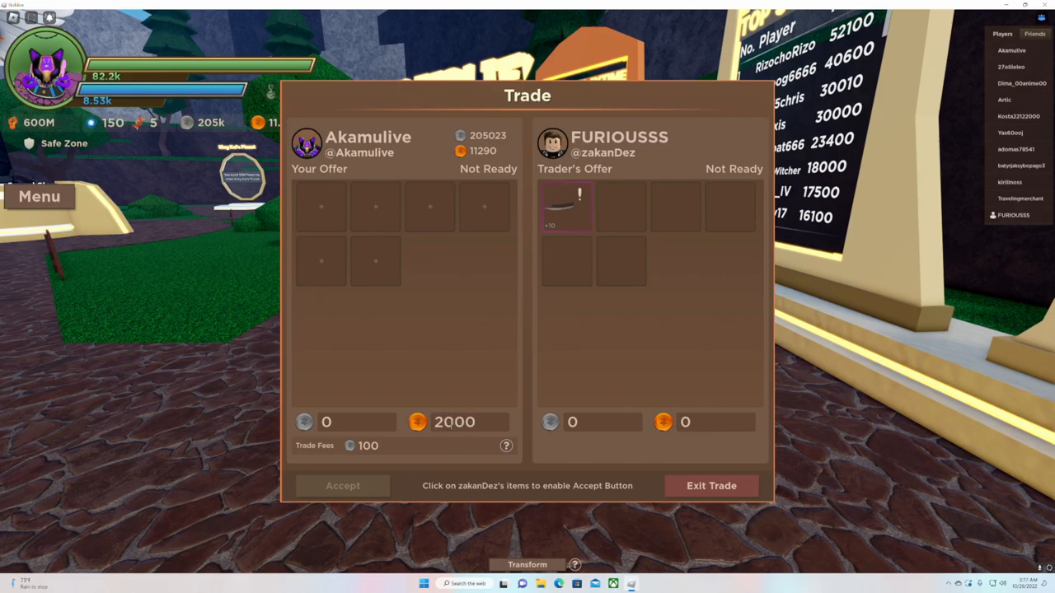
{"action": "mouse_move", "coordinate": [478, 361]}
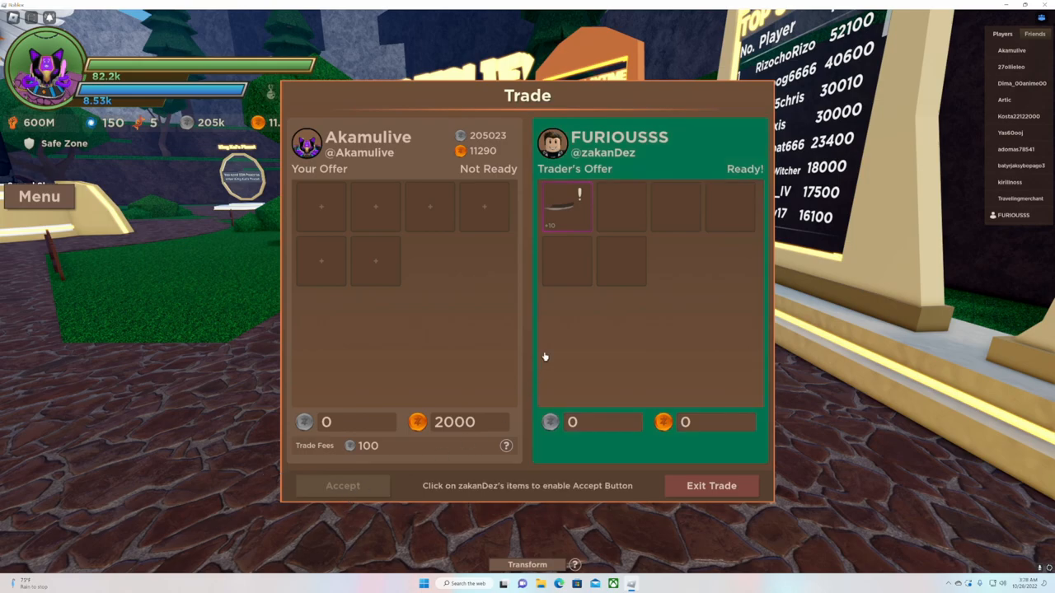
Inspect the trader's +10 sword to enable Accept, then complete the trade
{"action": "left_click", "coordinate": [567, 206]}
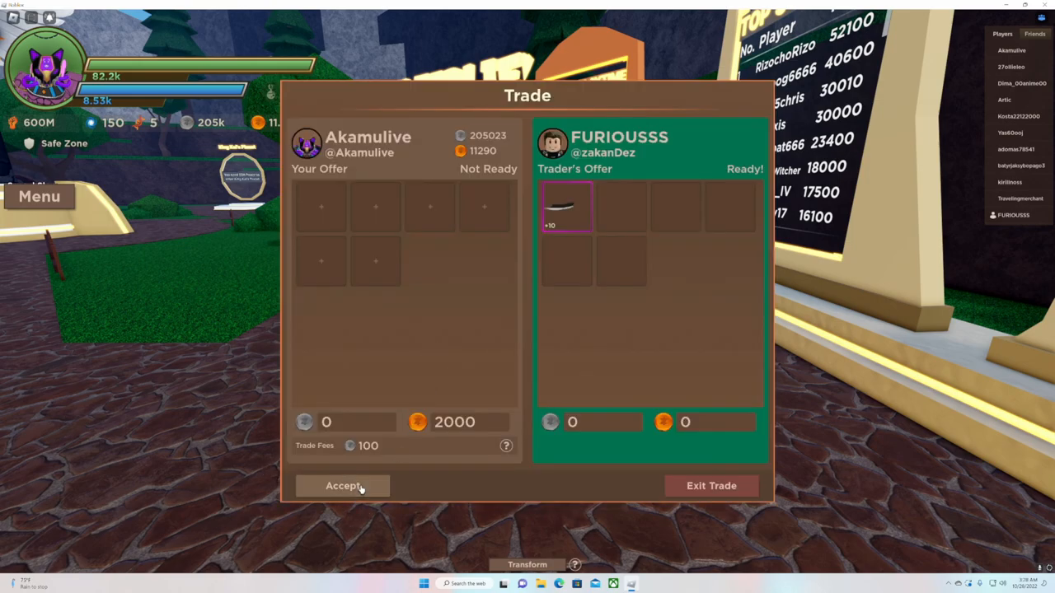
{"action": "left_click", "coordinate": [343, 484]}
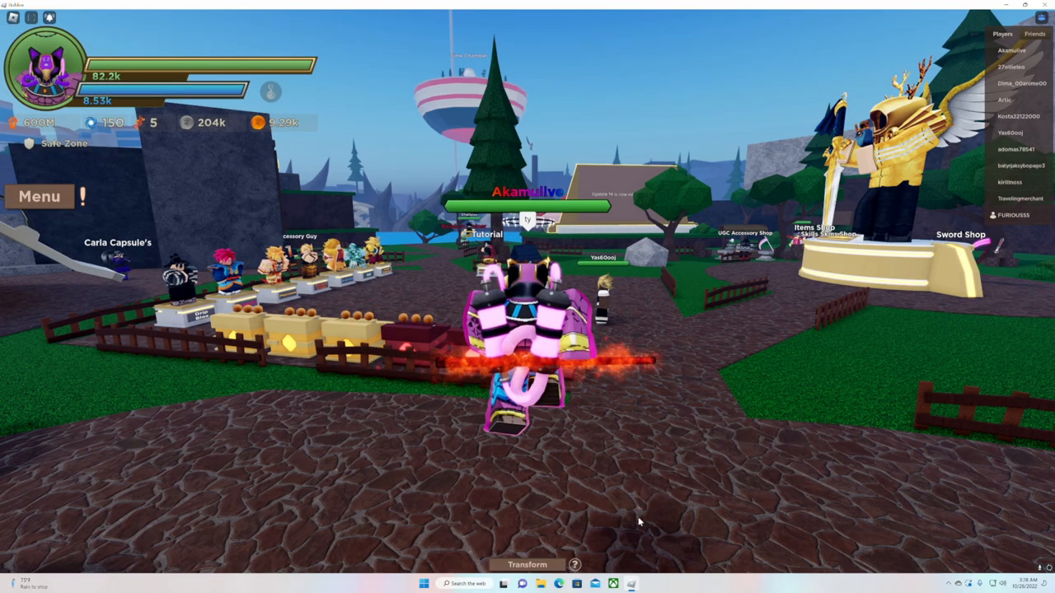
Start upgrading the +10 Great Sword from the Menu's Inventory
{"action": "left_click", "coordinate": [40, 196]}
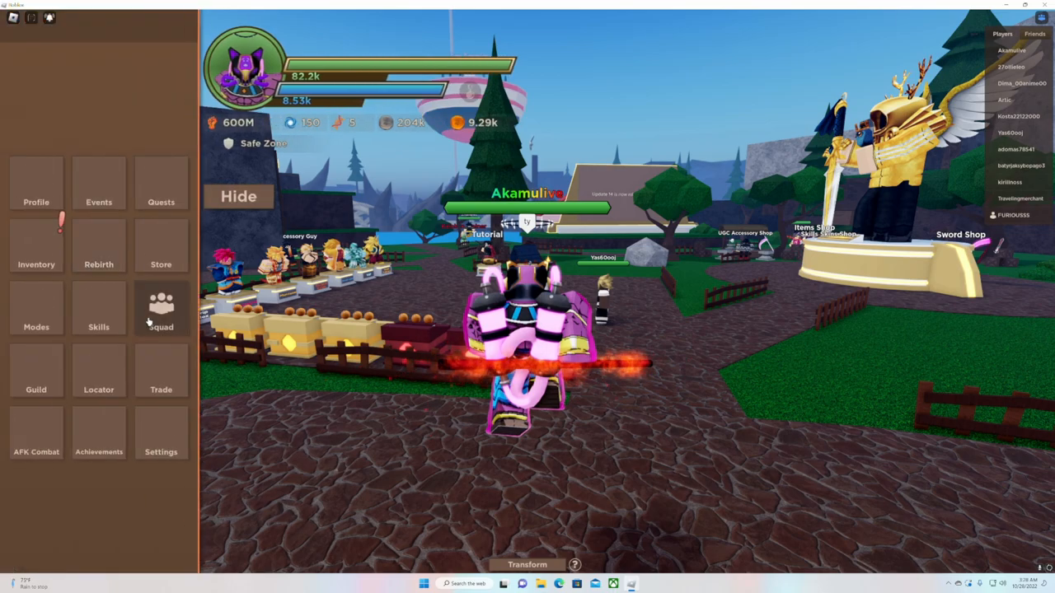
{"action": "left_click", "coordinate": [36, 247]}
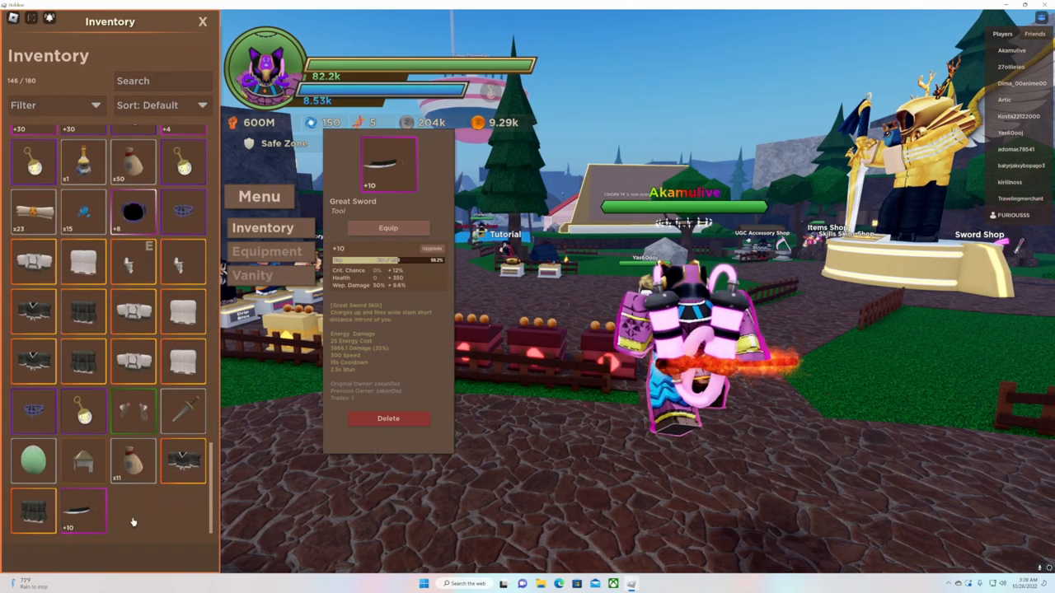
{"action": "left_click", "coordinate": [432, 247]}
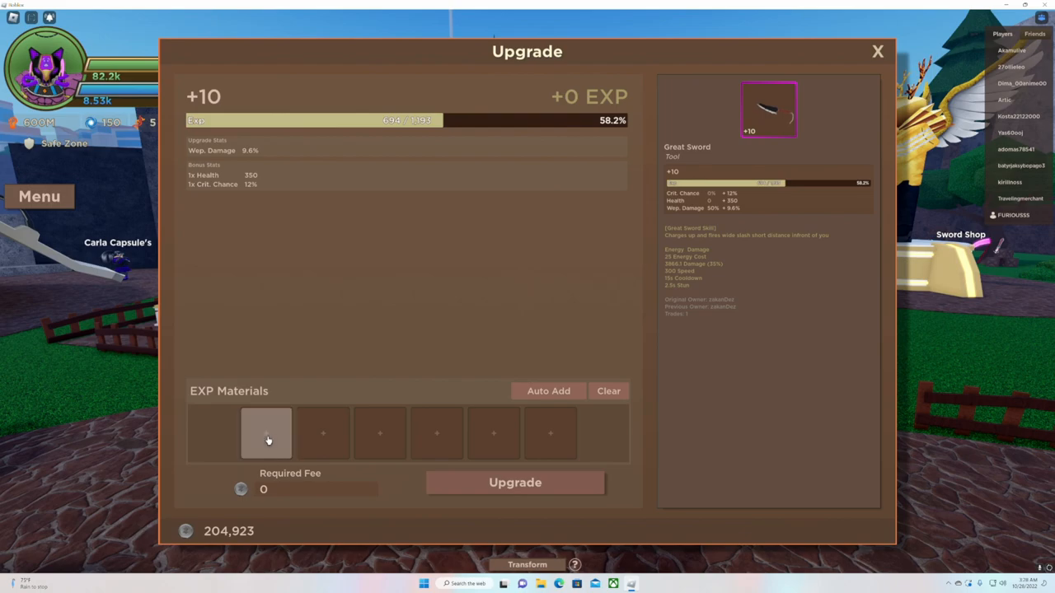
Add 125 EXP Material 5 to the Great Sword's upgrade slots
{"action": "left_click", "coordinate": [265, 432]}
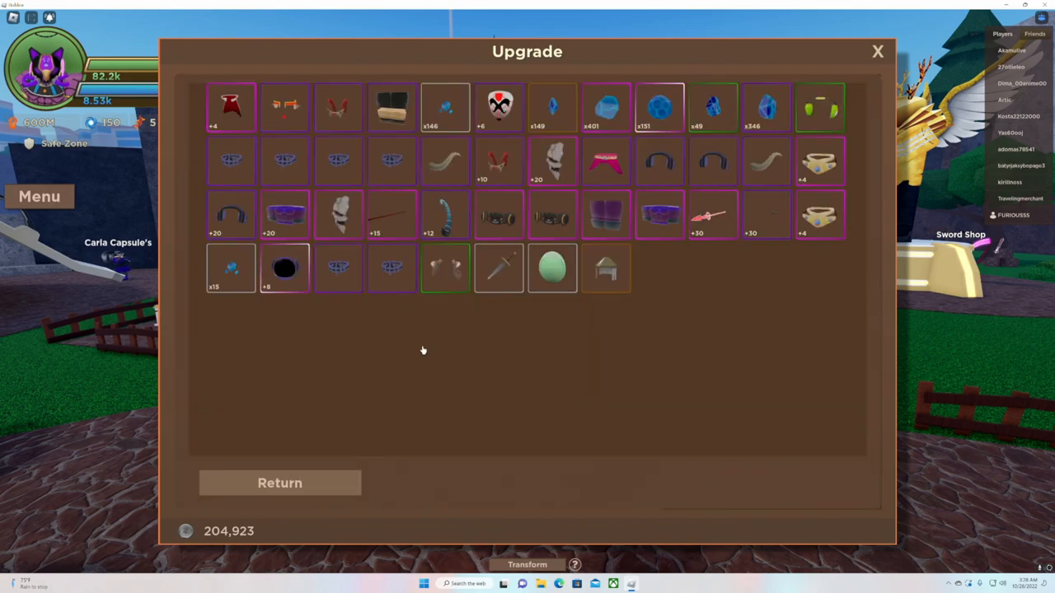
{"action": "mouse_move", "coordinate": [383, 458]}
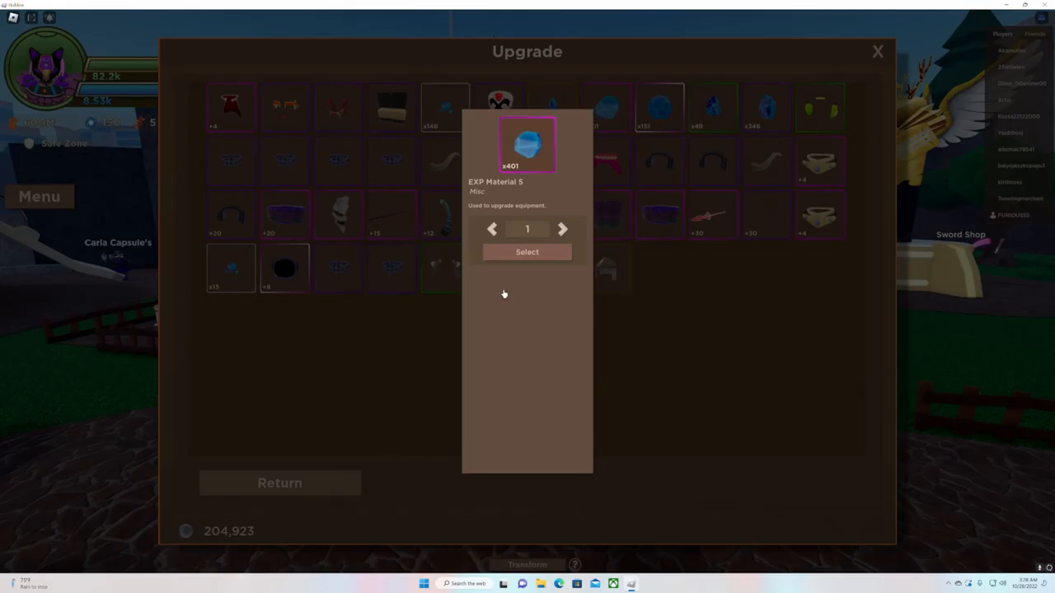
{"action": "left_click", "coordinate": [528, 252]}
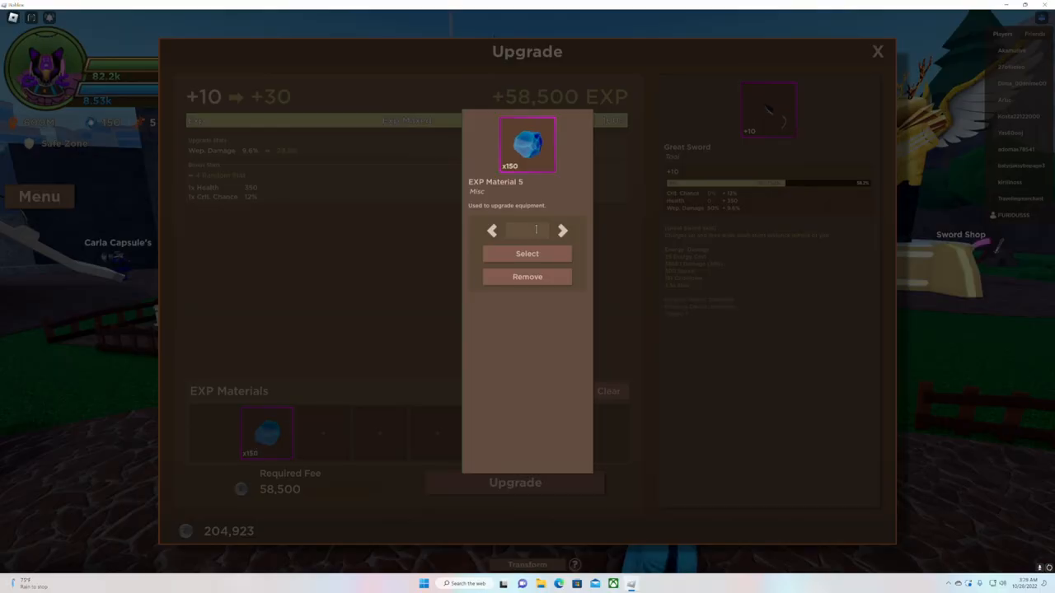
{"action": "left_click", "coordinate": [491, 231]}
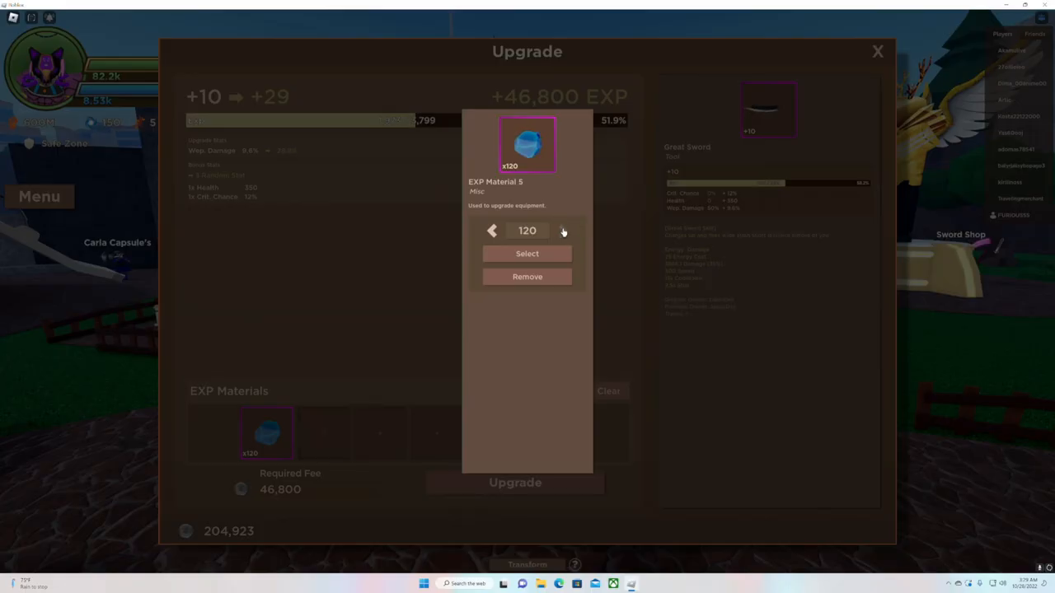
{"action": "left_click", "coordinate": [527, 254]}
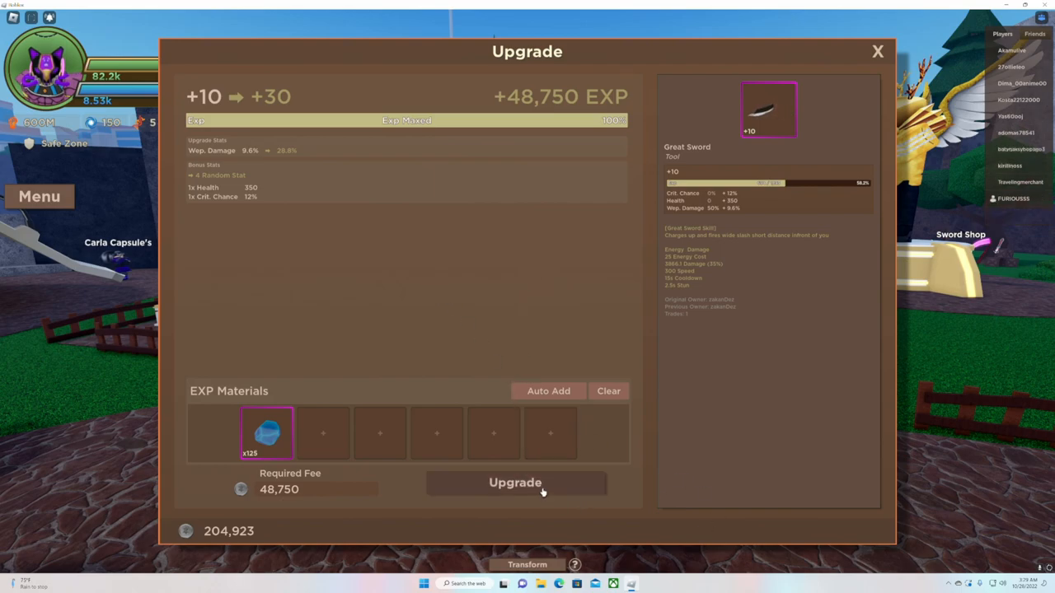
Apply the upgrade to reach +30 and dismiss the results summary
{"action": "left_click", "coordinate": [514, 481]}
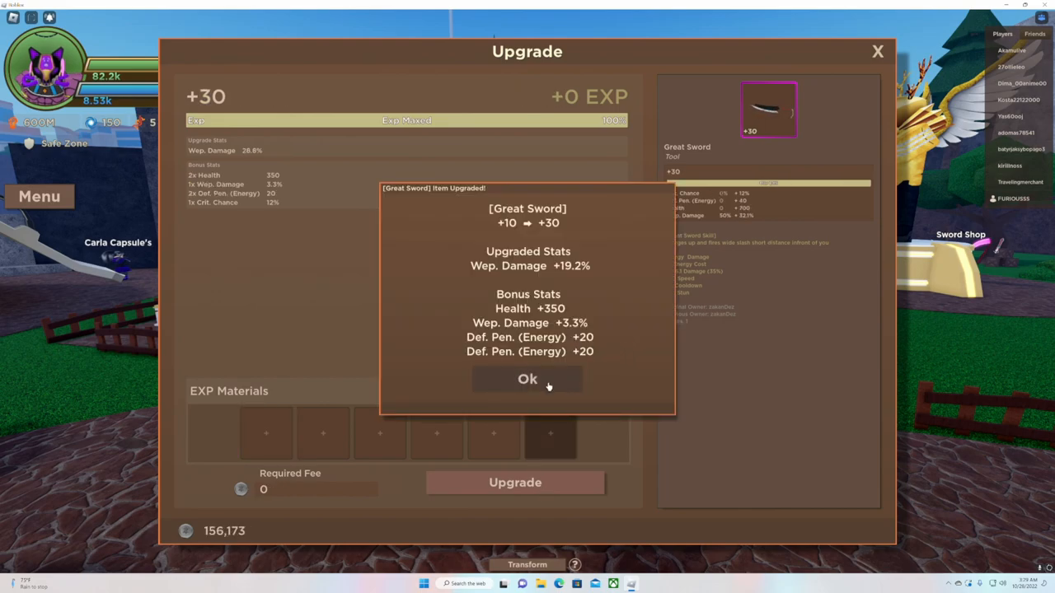
{"action": "left_click", "coordinate": [528, 378]}
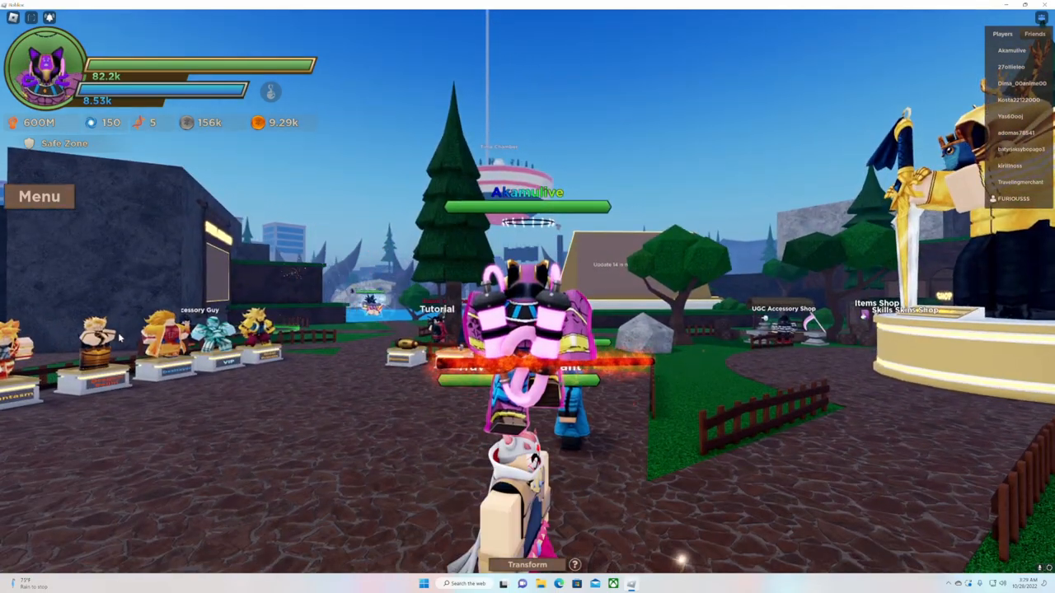
Equip the +30 Great Sword from the inventory
{"action": "left_click", "coordinate": [39, 196]}
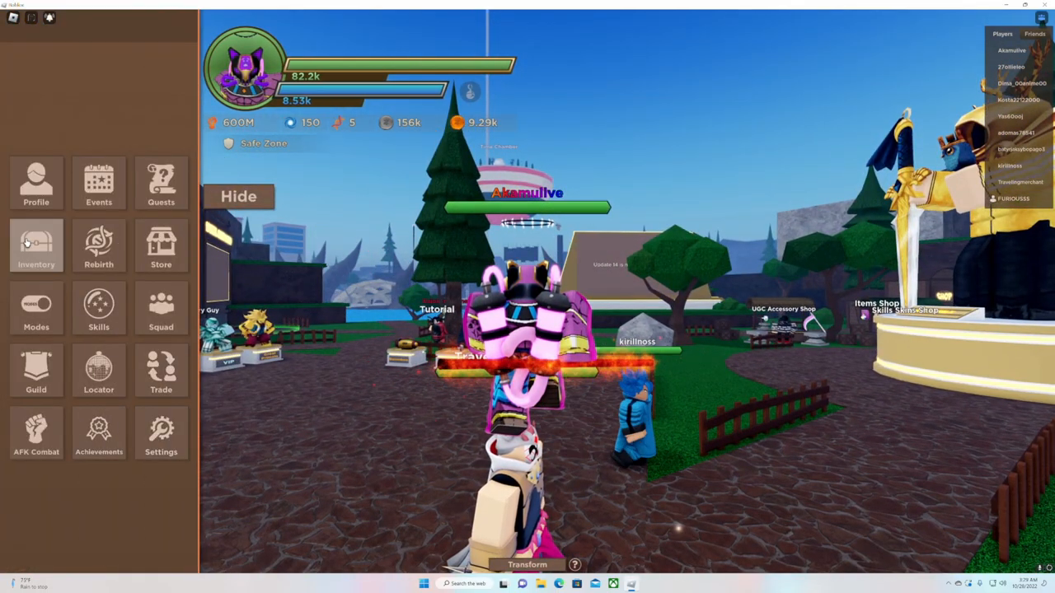
{"action": "left_click", "coordinate": [36, 246]}
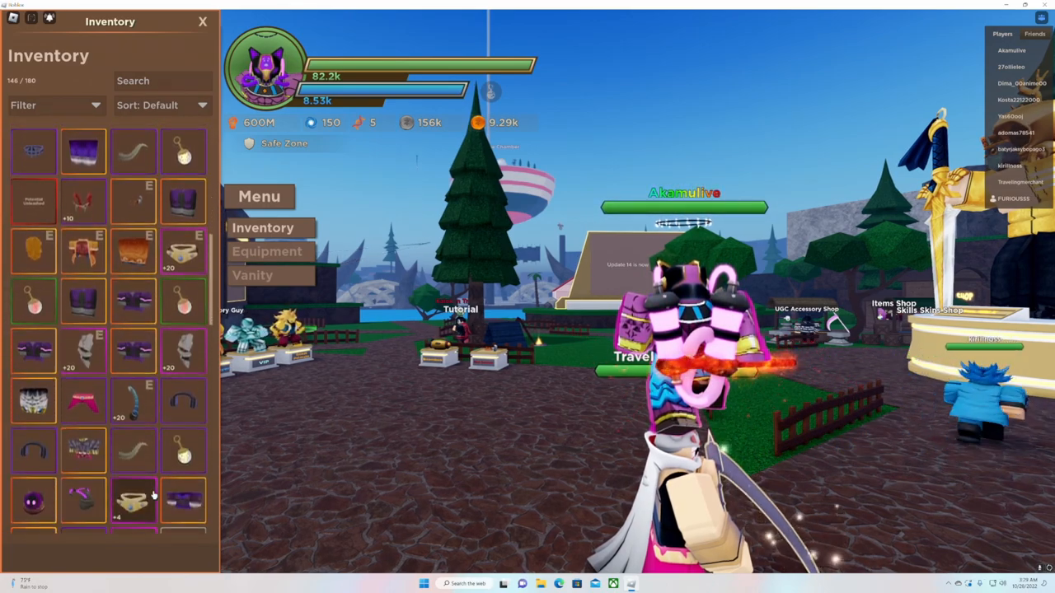
{"action": "scroll", "scroll_direction": "down", "scroll_amount": 3}
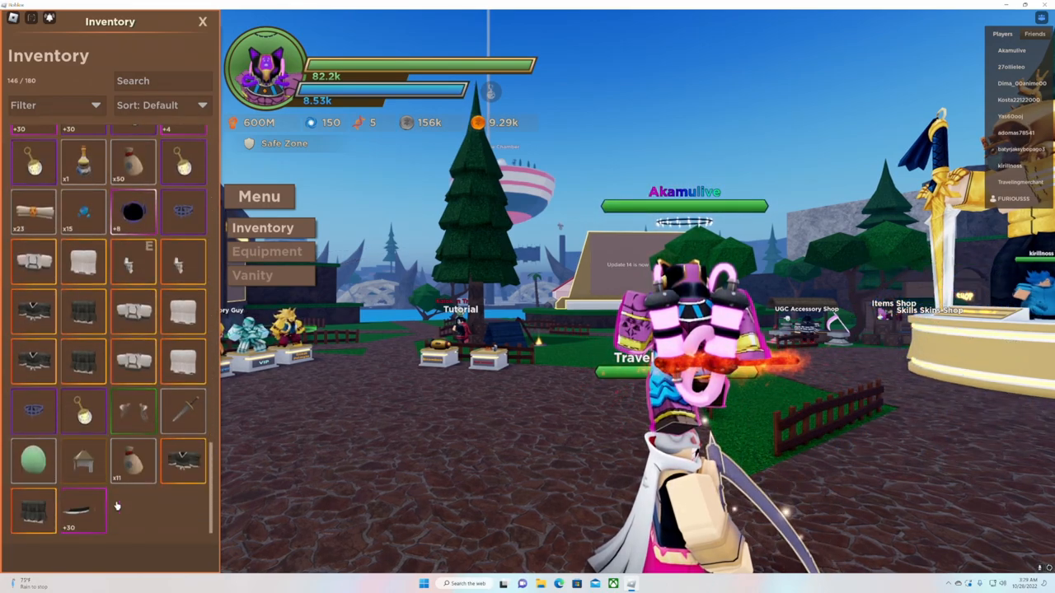
{"action": "left_click", "coordinate": [82, 510]}
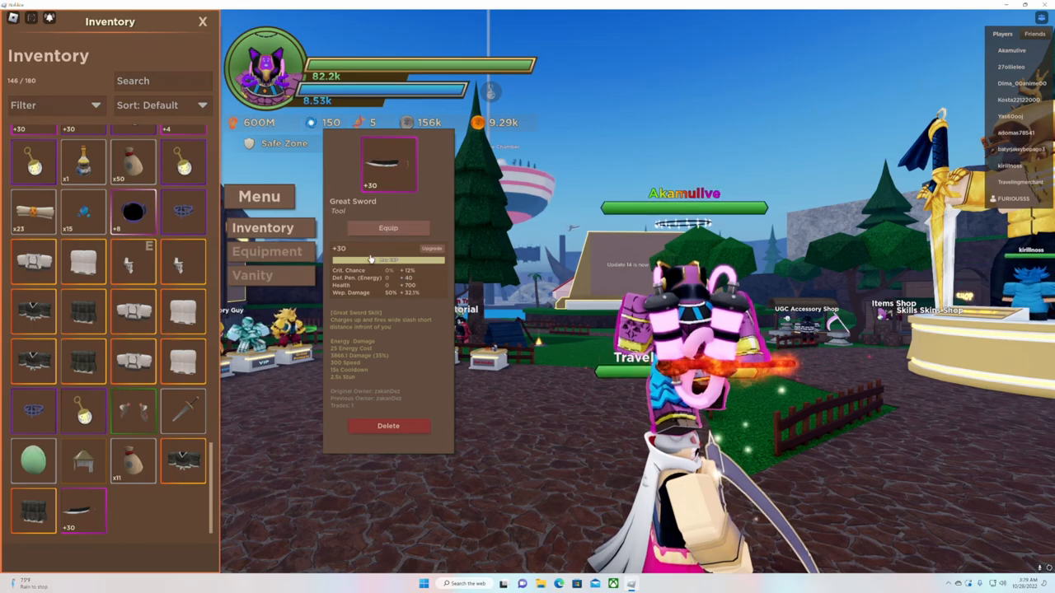
{"action": "left_click", "coordinate": [387, 228]}
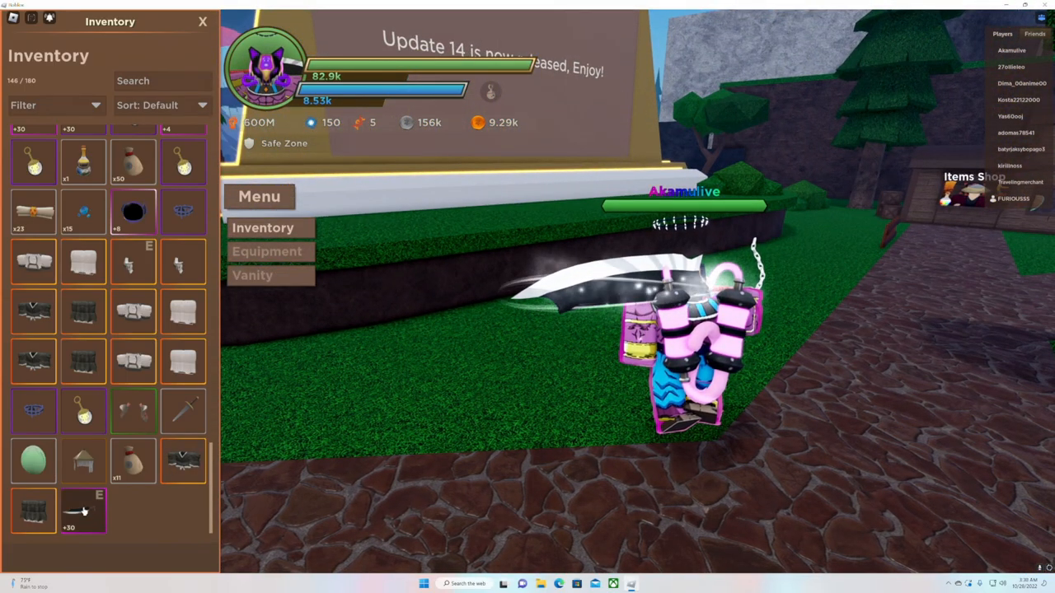
Reopen the Great Sword's details and bring up its Dye options
{"action": "left_click", "coordinate": [82, 511]}
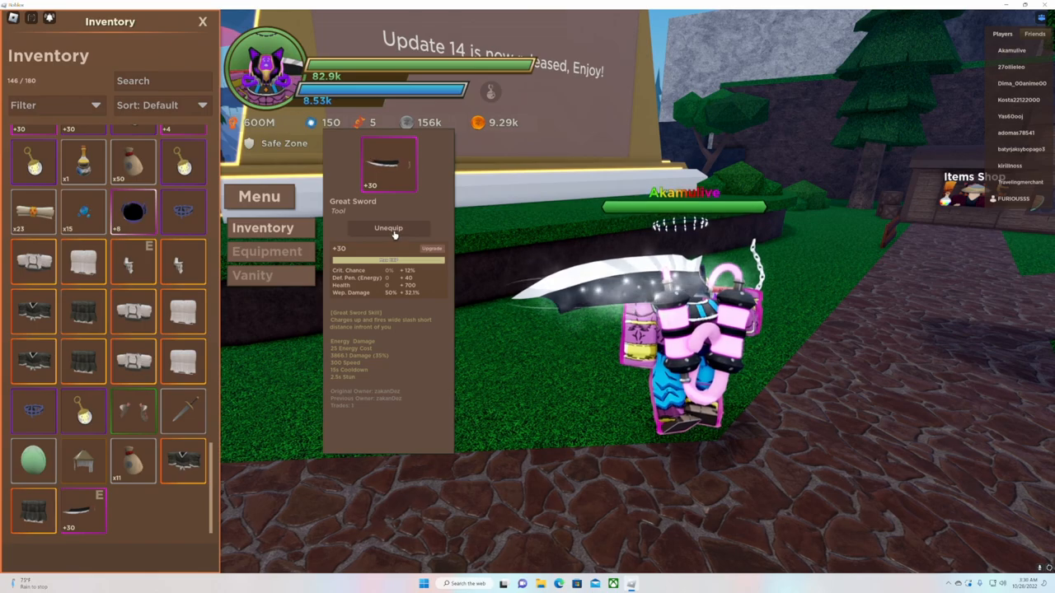
{"action": "left_click", "coordinate": [389, 227]}
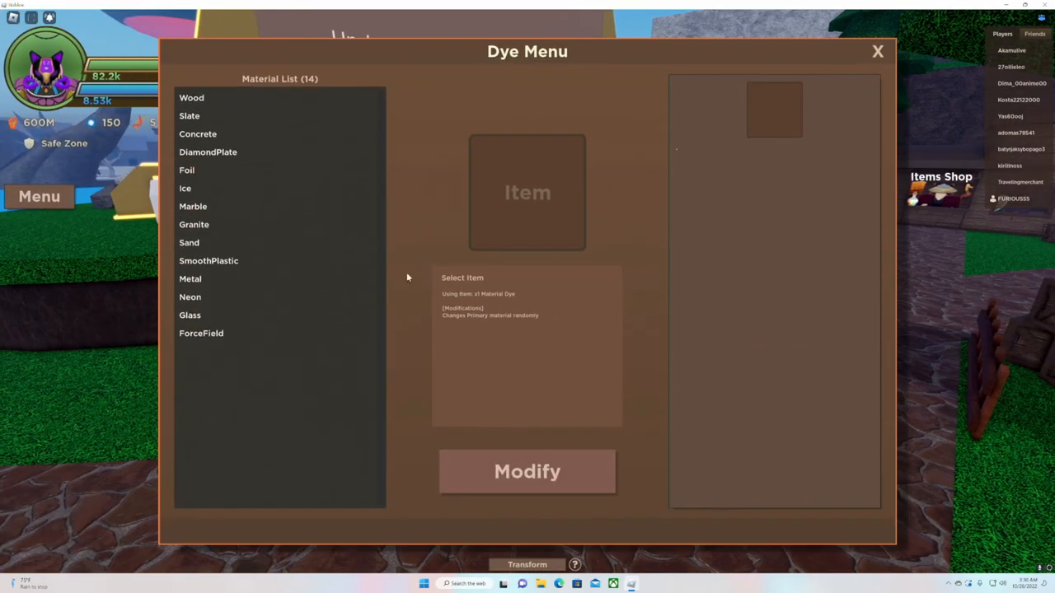
Leave the dye menu and browse the Items Shop's Consumables
{"action": "left_click", "coordinate": [528, 471]}
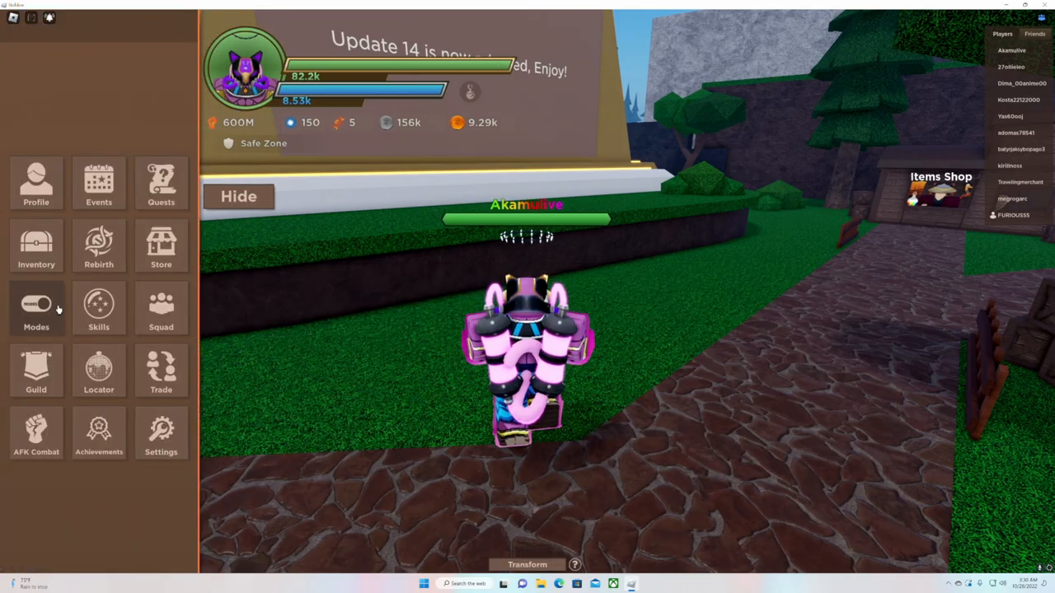
{"action": "left_click", "coordinate": [239, 196]}
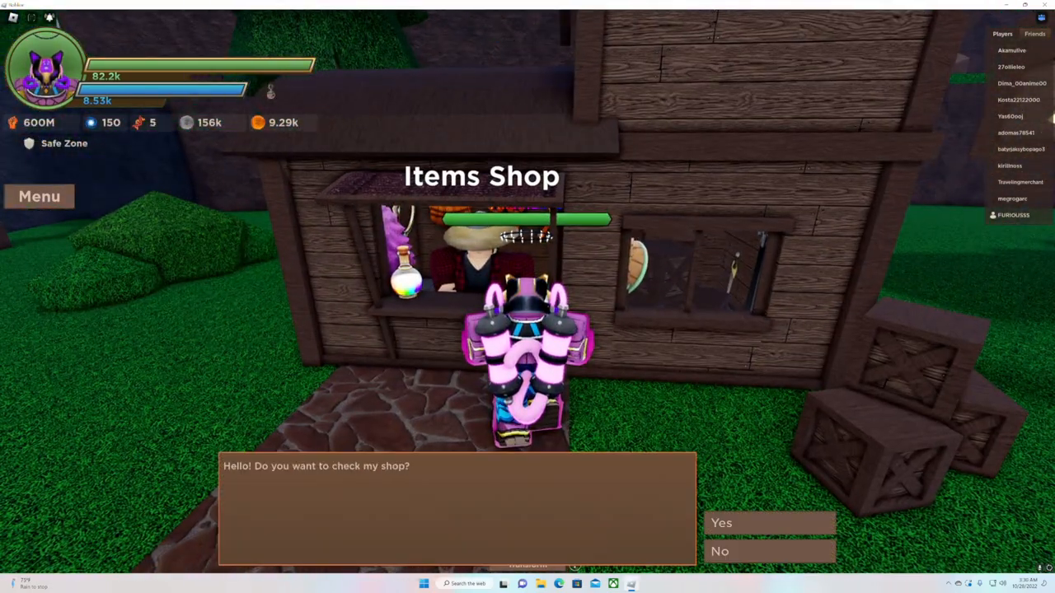
{"action": "left_click", "coordinate": [719, 522]}
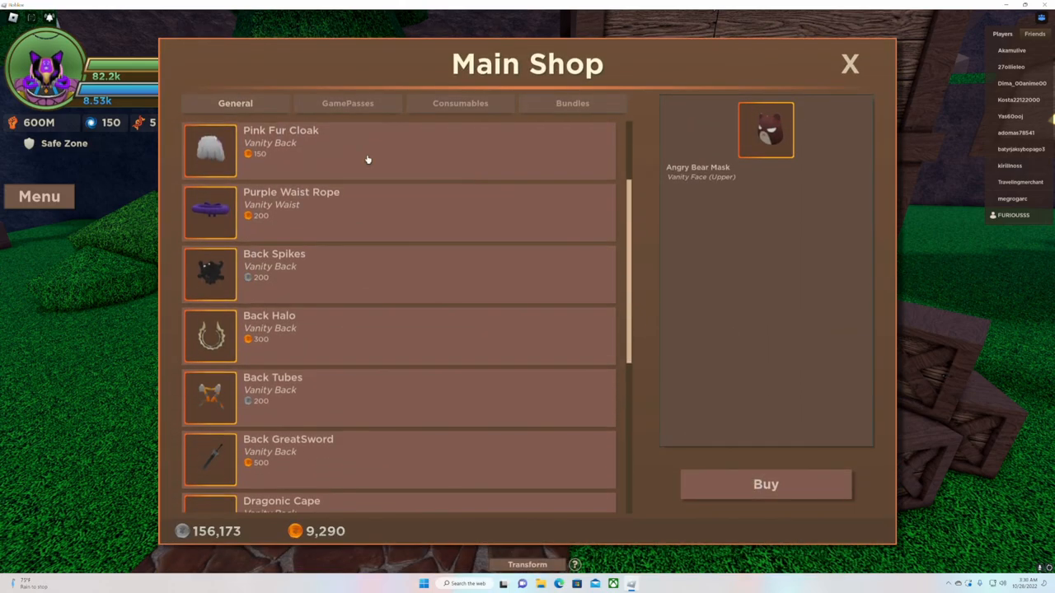
{"action": "left_click", "coordinate": [460, 102]}
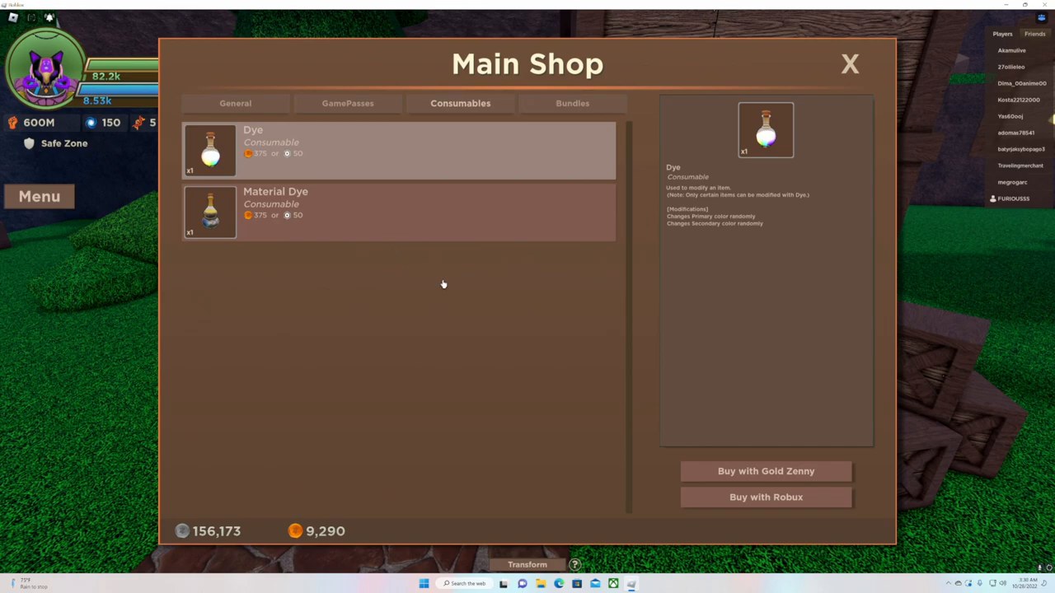
Buy a Dye for 375 Gold Zenny and return to town
{"action": "left_click", "coordinate": [765, 472]}
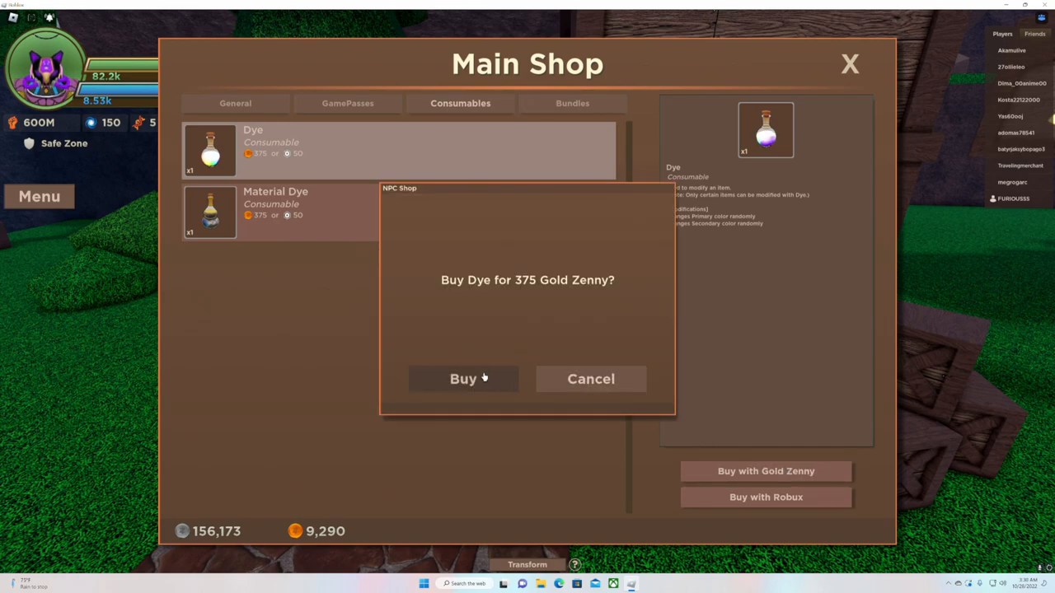
{"action": "left_click", "coordinate": [462, 377]}
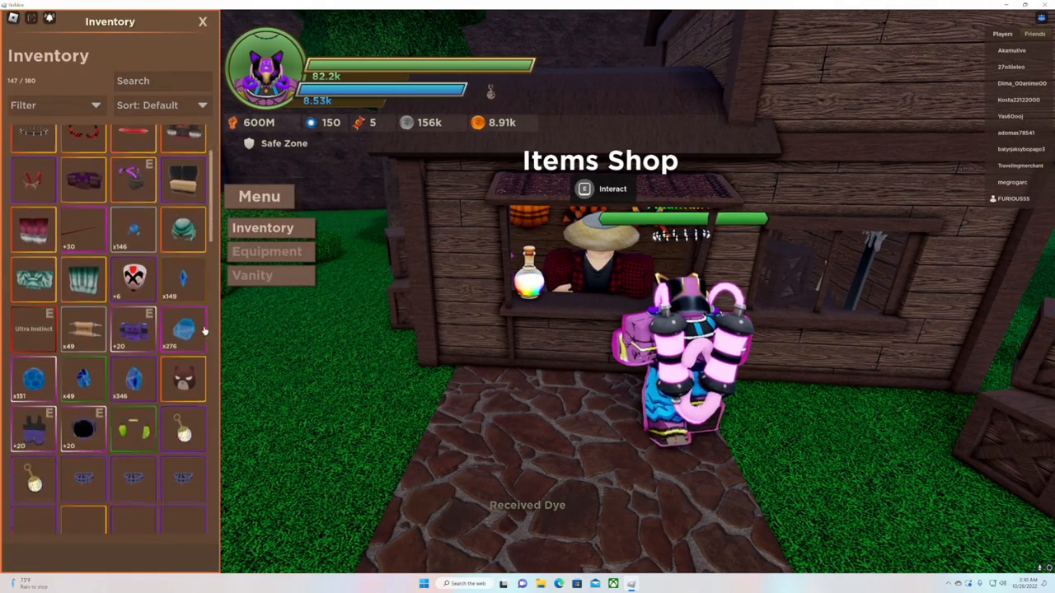
{"action": "scroll", "scroll_direction": "down", "scroll_amount": 3}
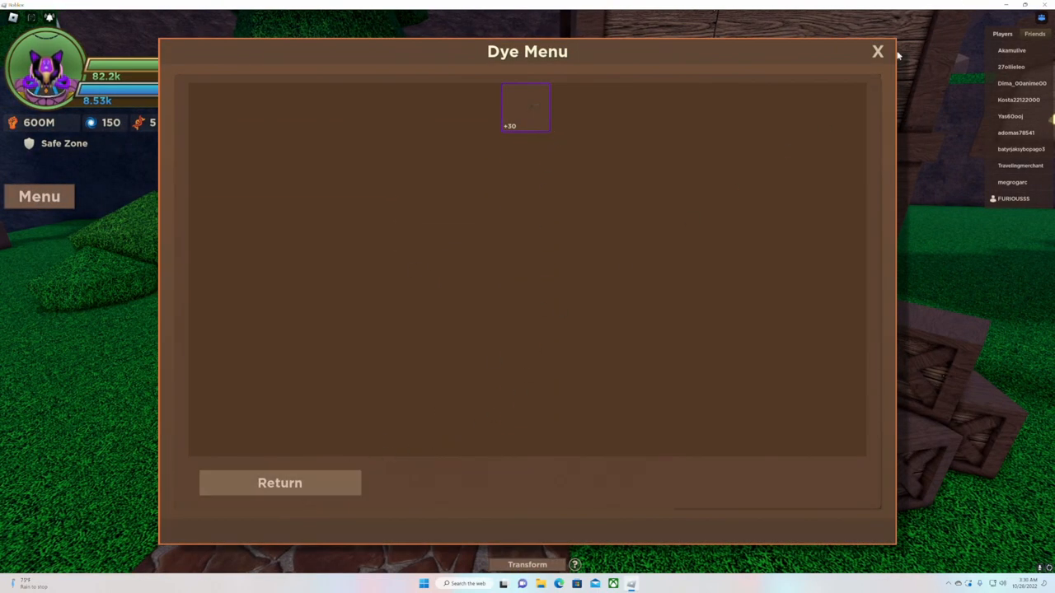
{"action": "left_click", "coordinate": [877, 51]}
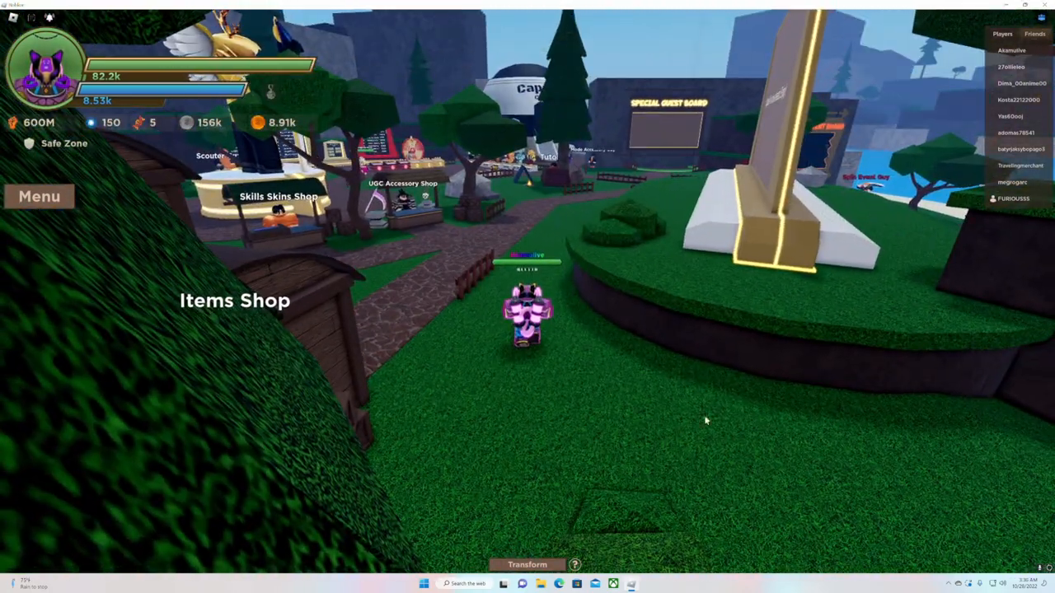
Transform, defeat the Mecha Soldier boss, and close the defeat summary
{"action": "left_click", "coordinate": [528, 564]}
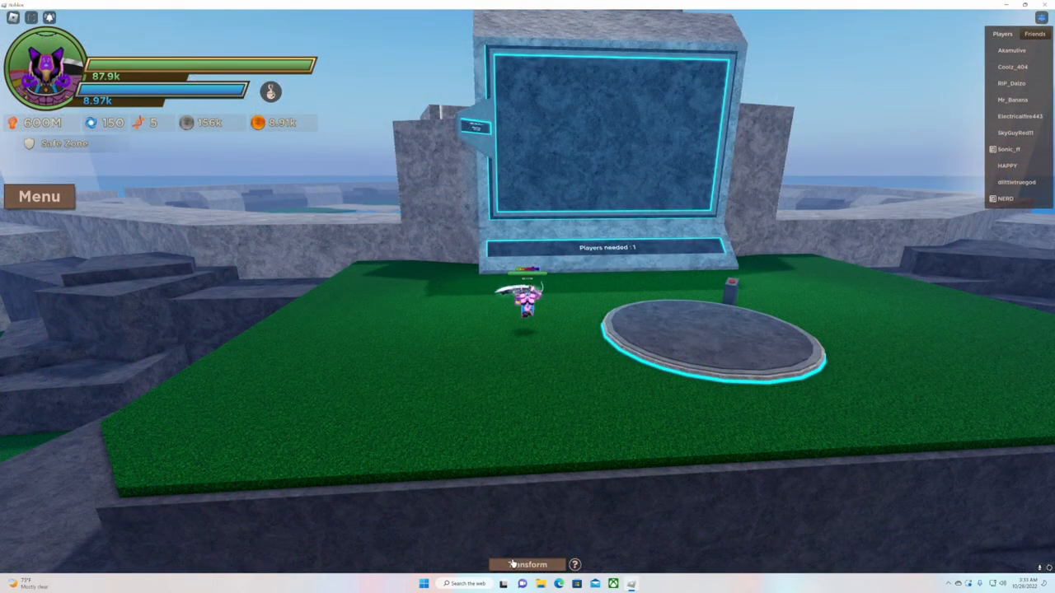
{"action": "left_click", "coordinate": [528, 563]}
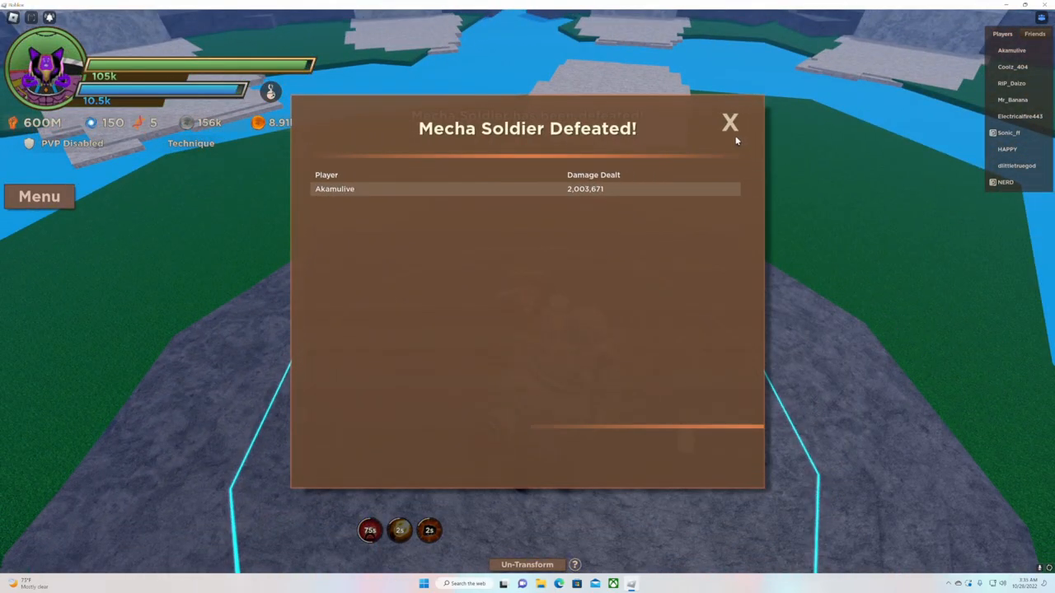
{"action": "left_click", "coordinate": [728, 122]}
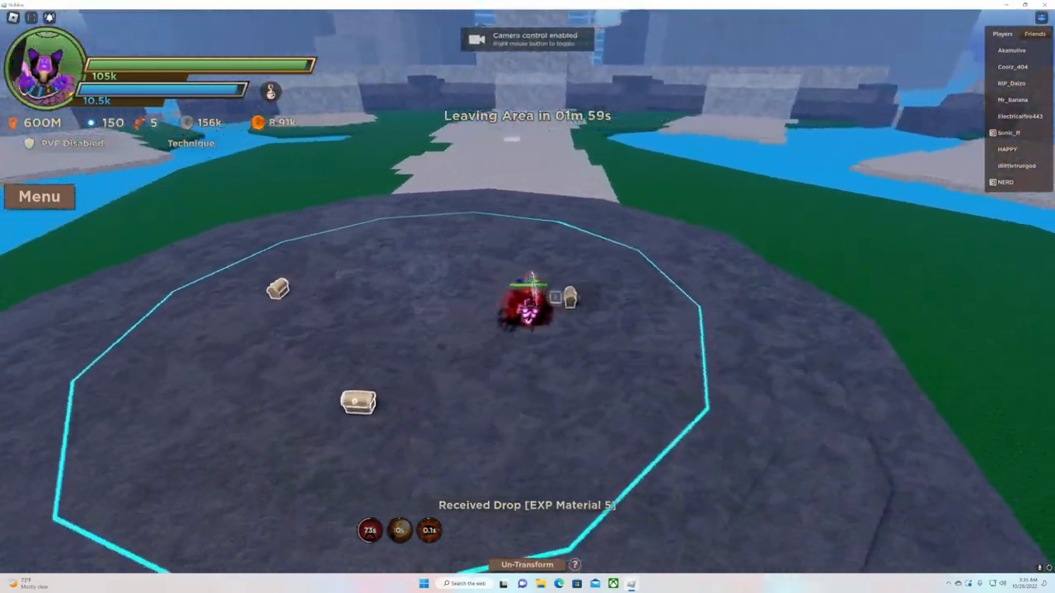